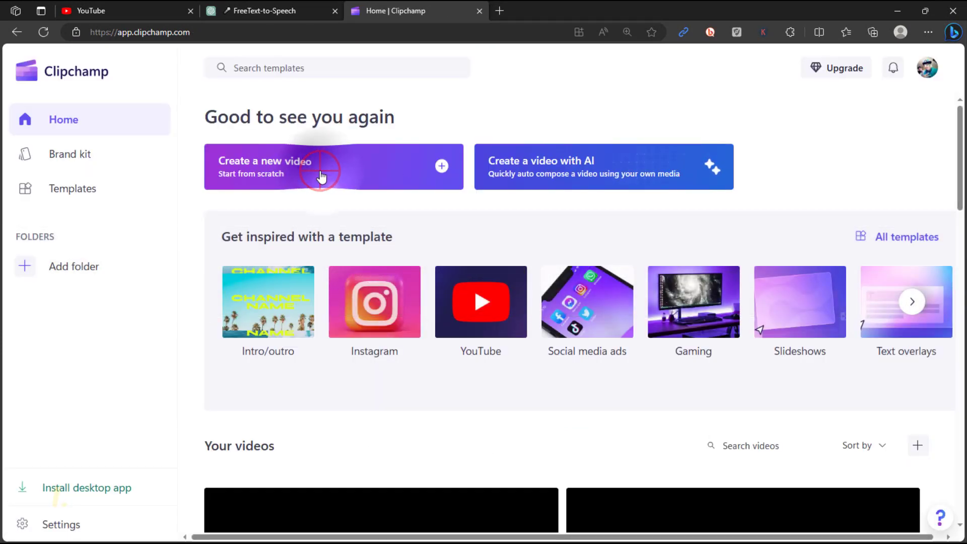
Create a blank video and reach the Text to speech tool under Record & create.
left_click(320, 166)
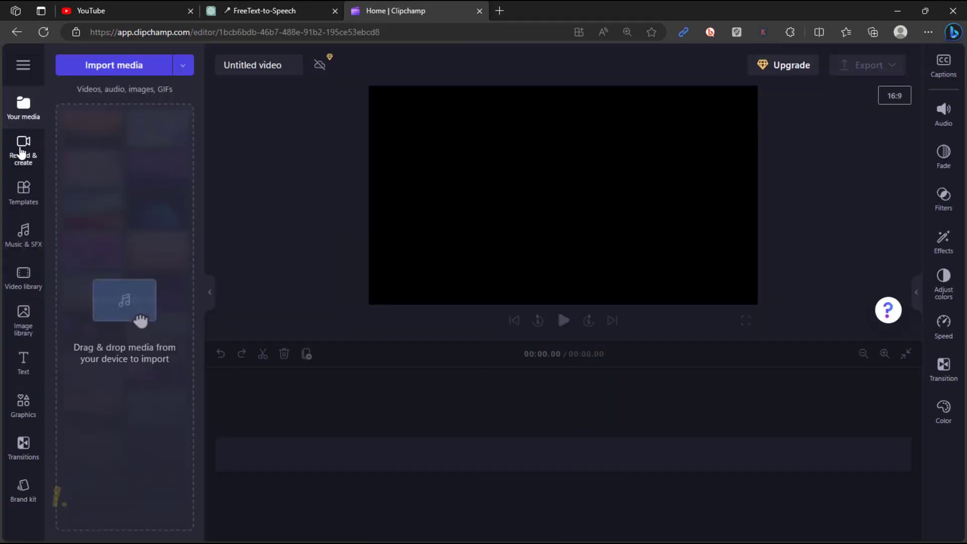
left_click(23, 150)
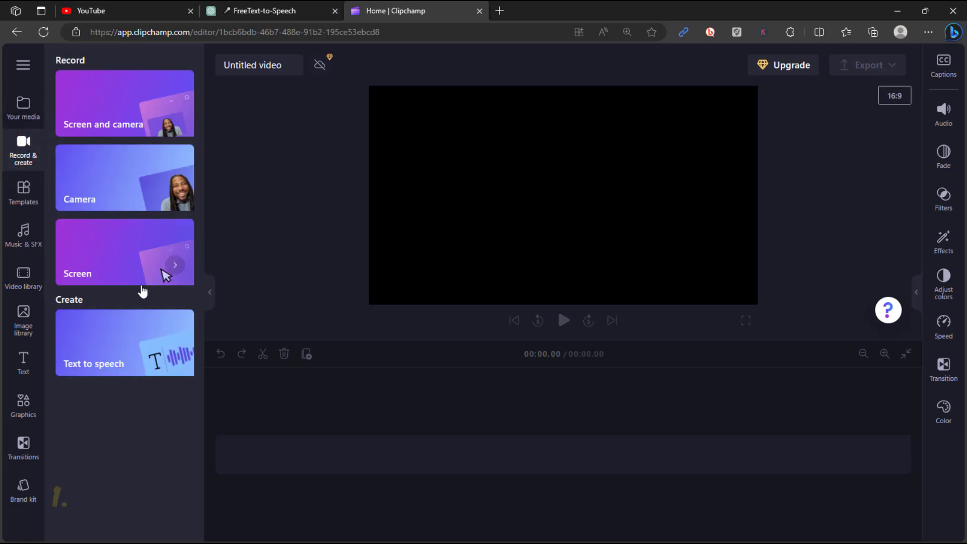
left_click(124, 342)
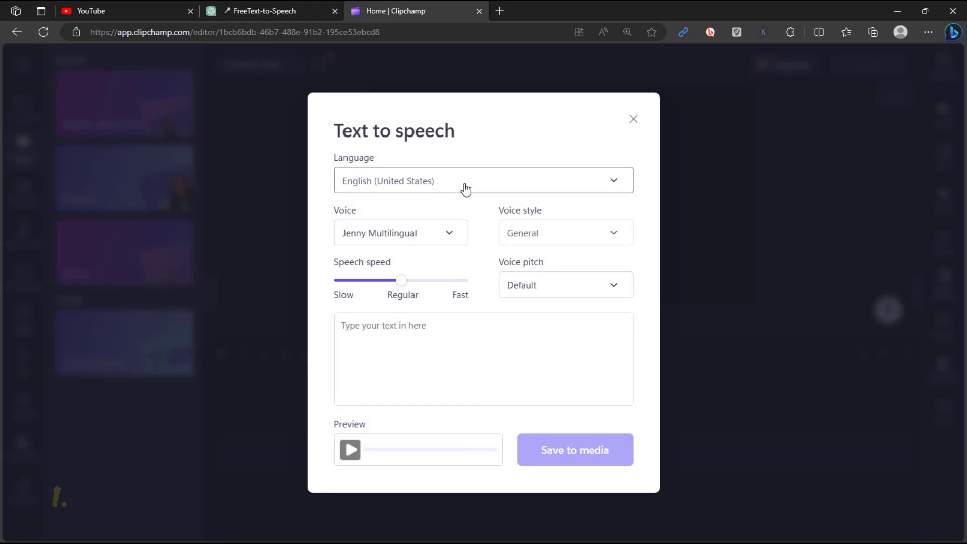
Paste the script, voice it as Jane at medium pitch, preview it and save to media.
left_click(482, 180)
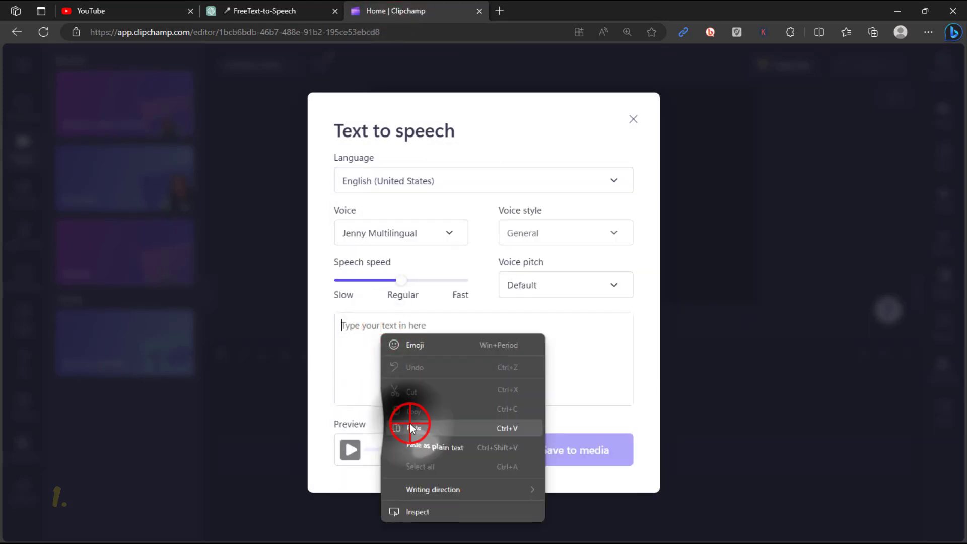
left_click(400, 232)
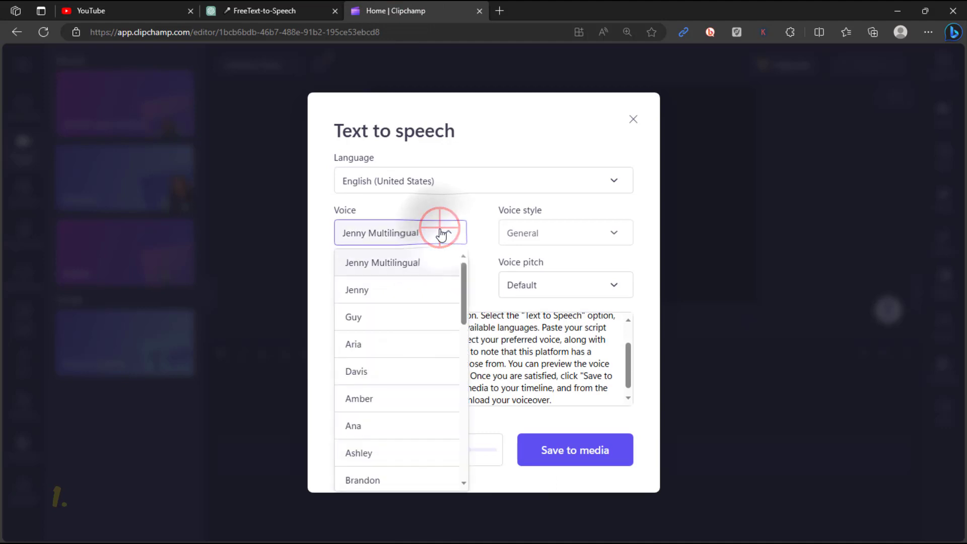
left_click(564, 232)
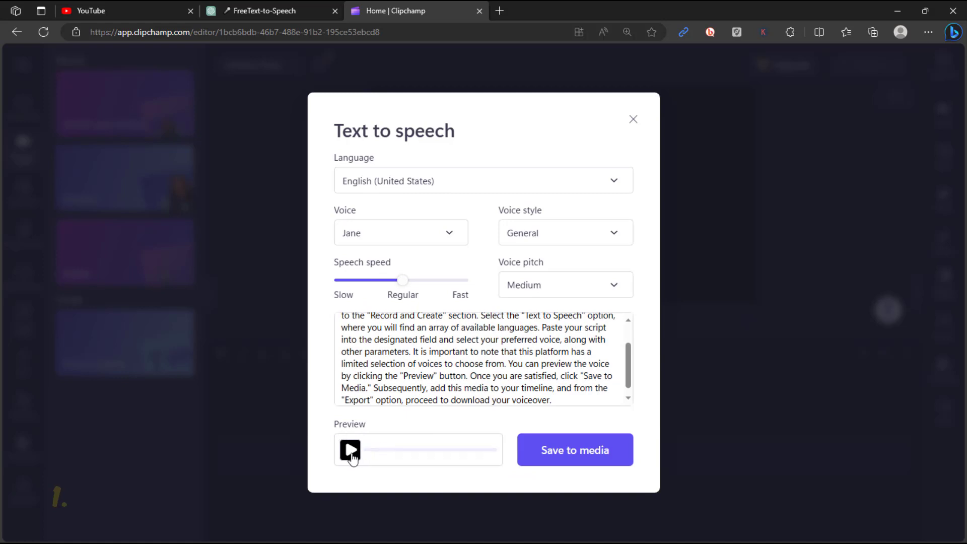
left_click(349, 452)
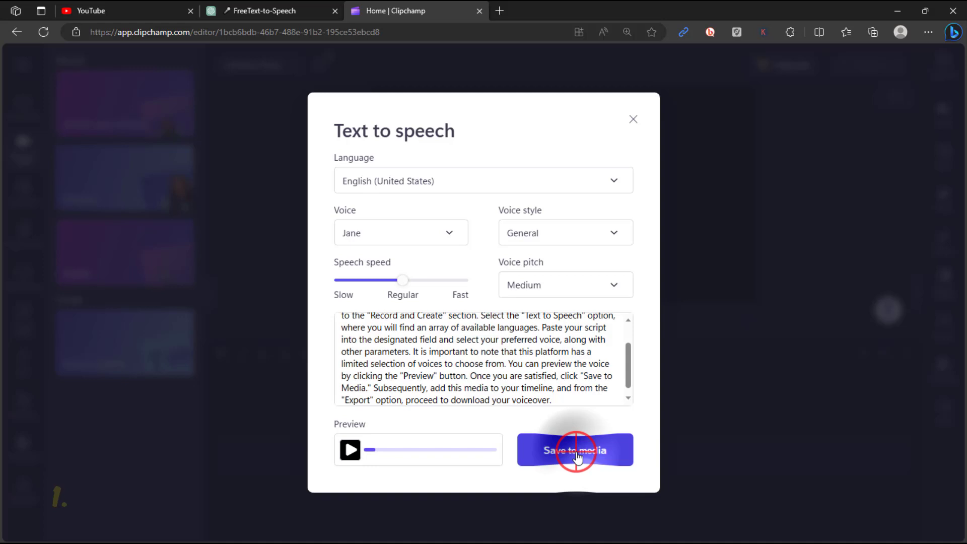
left_click(574, 449)
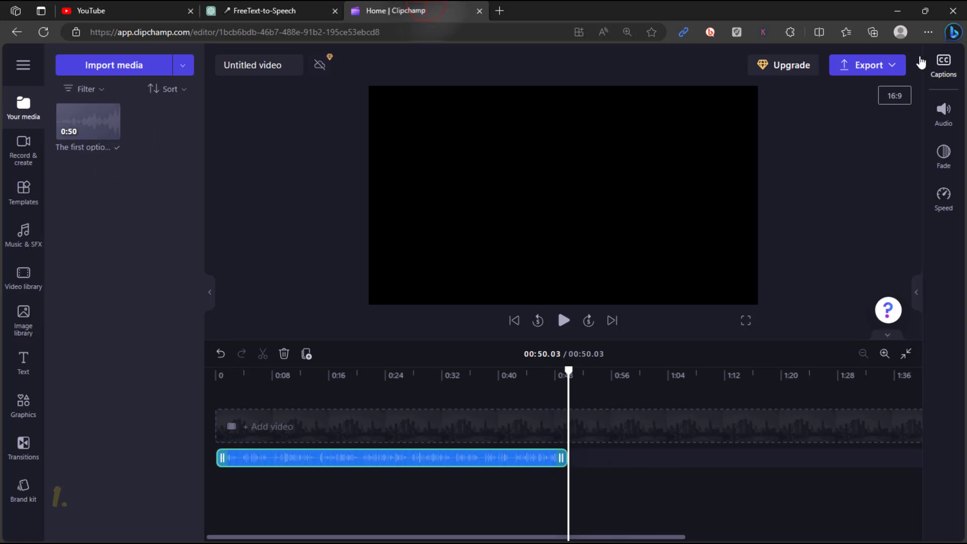
Export the finished voiceover from Clipchamp.
left_click(866, 65)
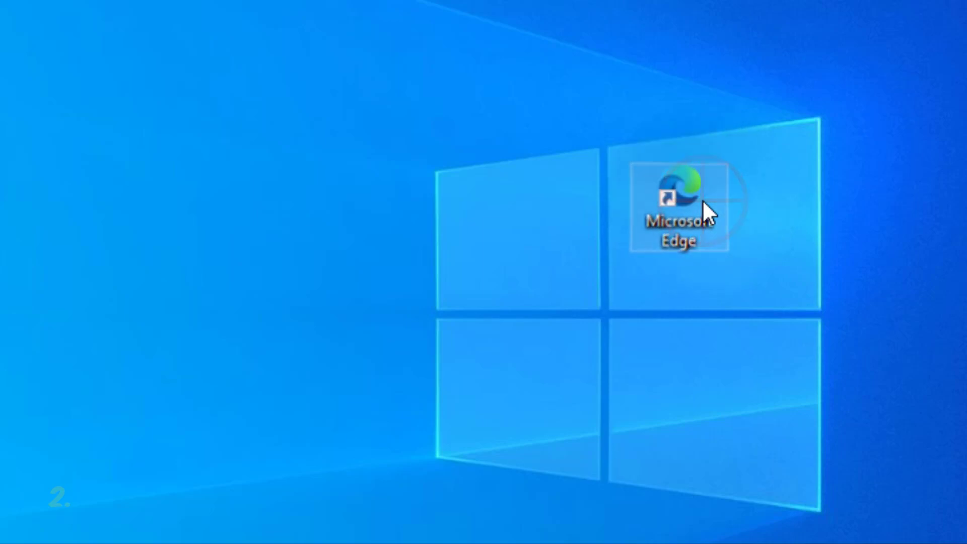
Launch Microsoft Edge from its desktop shortcut to reach the ChatGPT script chat.
double_click(677, 206)
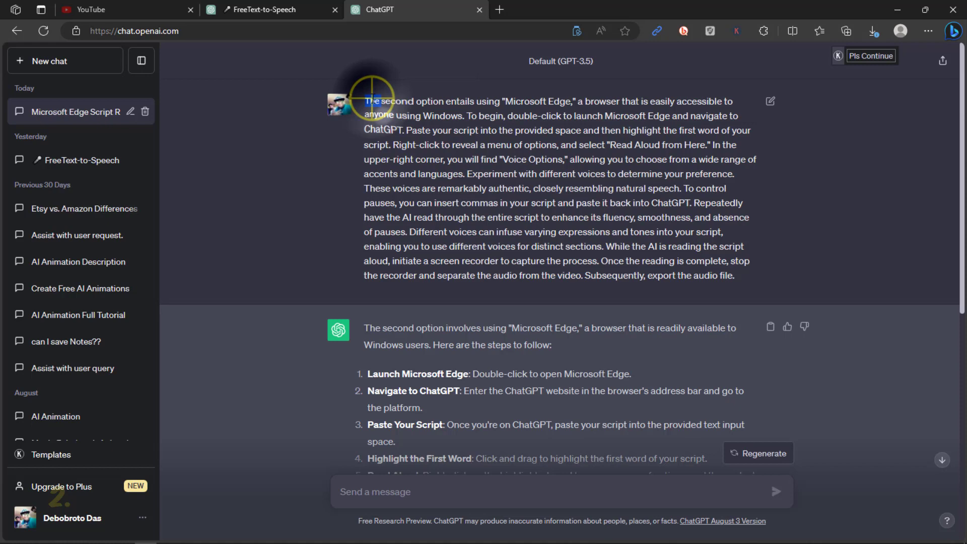
Start Read aloud from the script's first word and choose the Christopher voice.
right_click(373, 101)
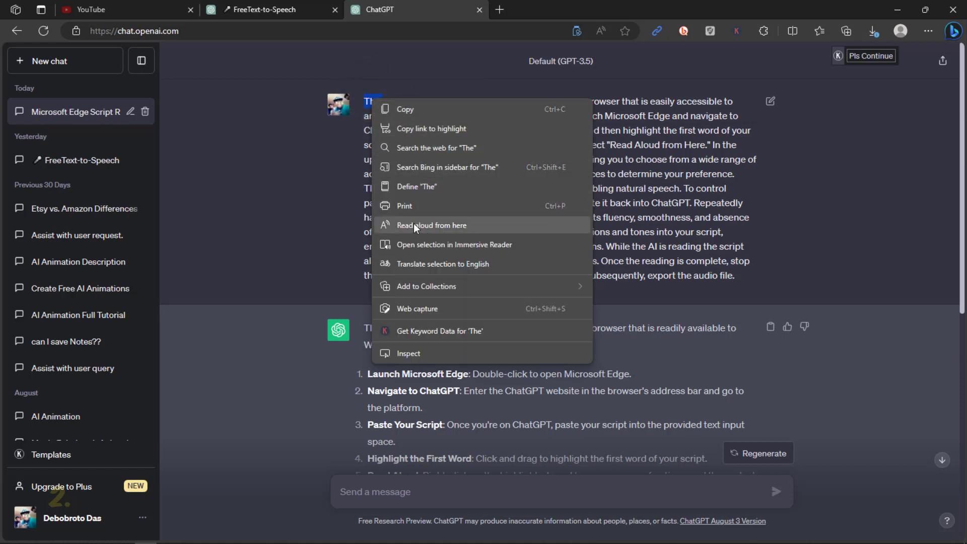
left_click(432, 224)
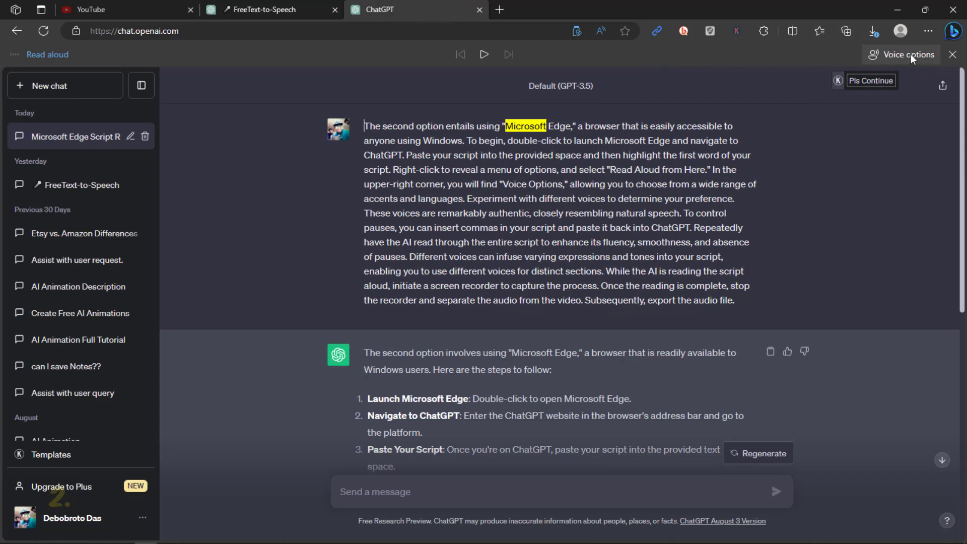
left_click(906, 55)
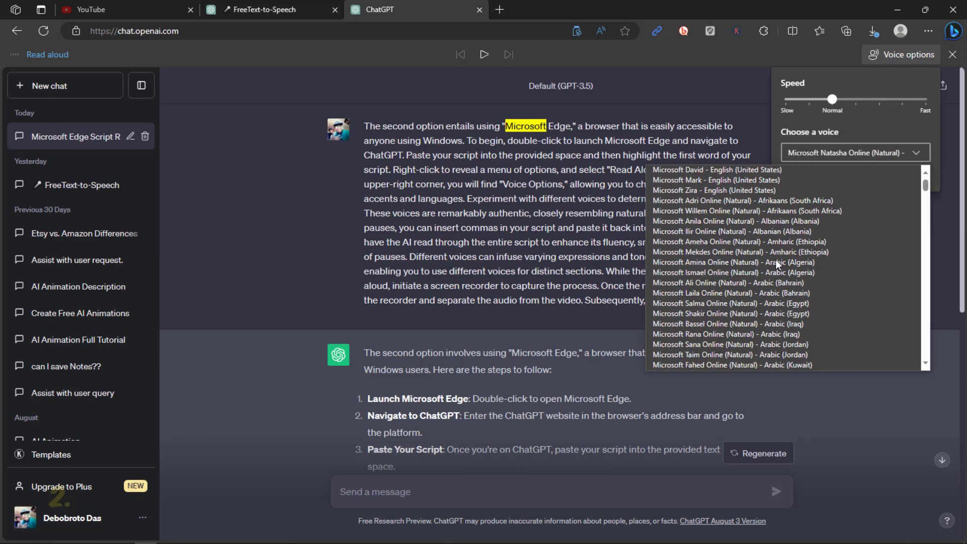
scroll("down", 3)
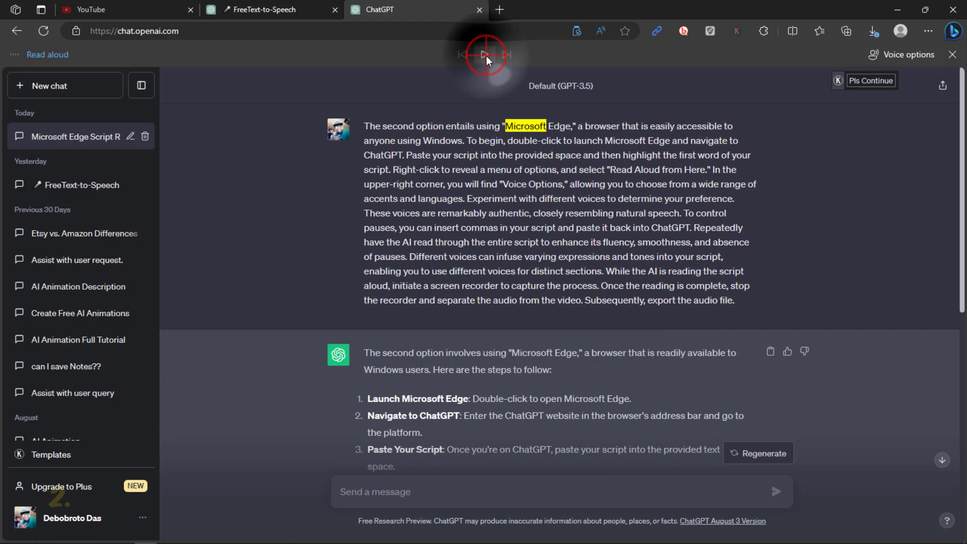
Play the read-aloud, confirm the voice setting, and resume playback.
left_click(484, 55)
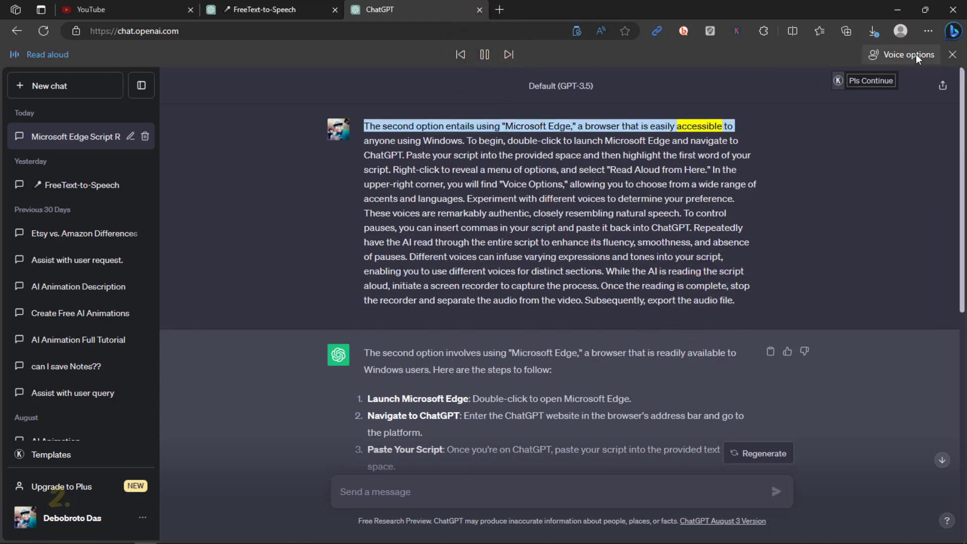
left_click(905, 55)
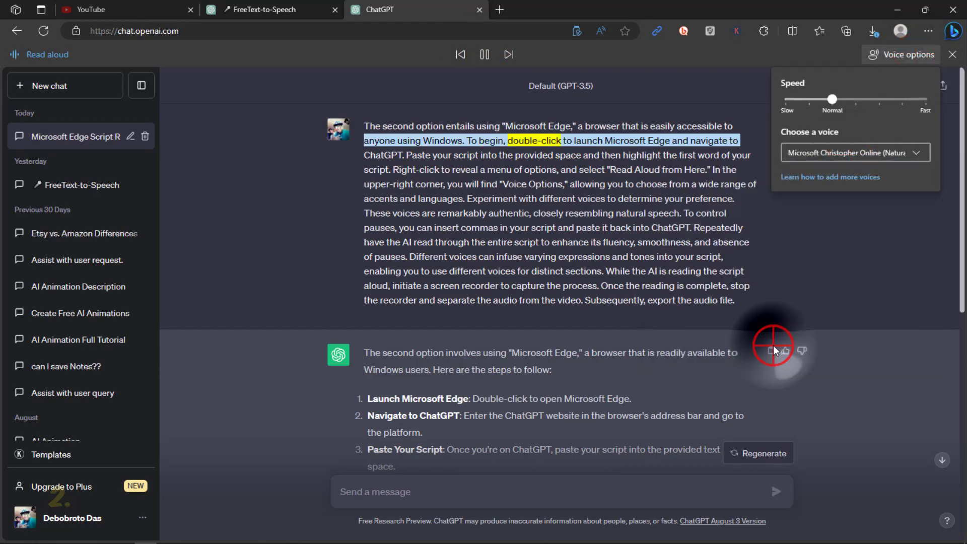
left_click(853, 152)
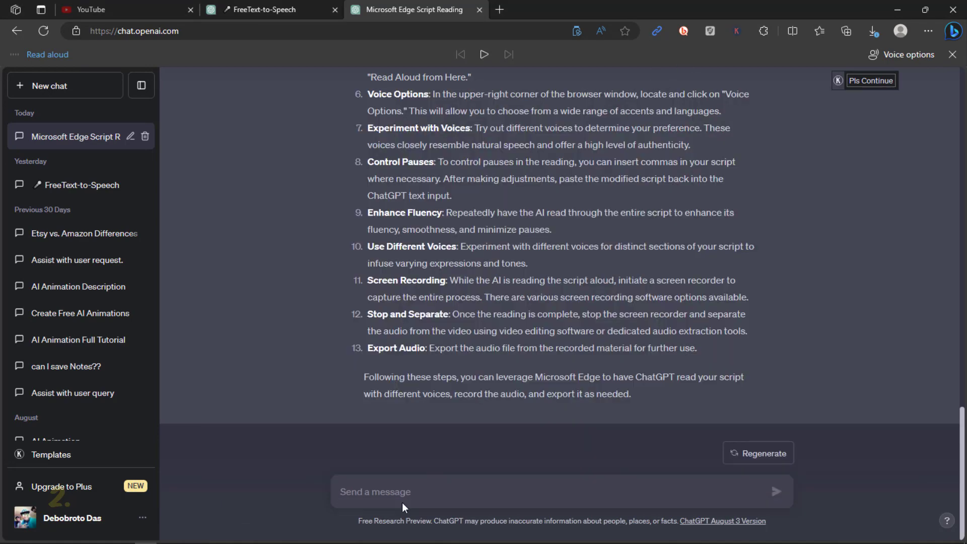
left_click(485, 54)
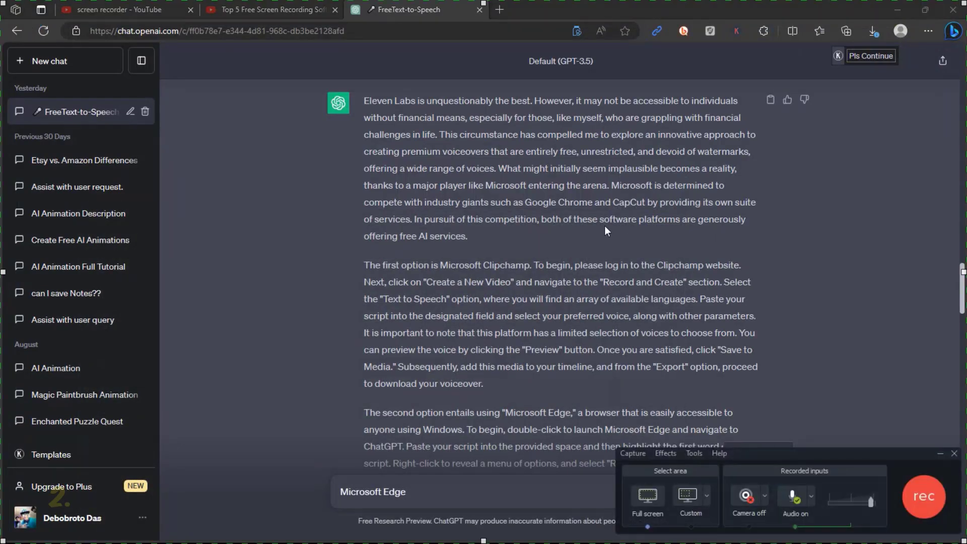
Record the screen during the read-aloud and bring up the recorded clip's options in Camtasia.
left_click(924, 496)
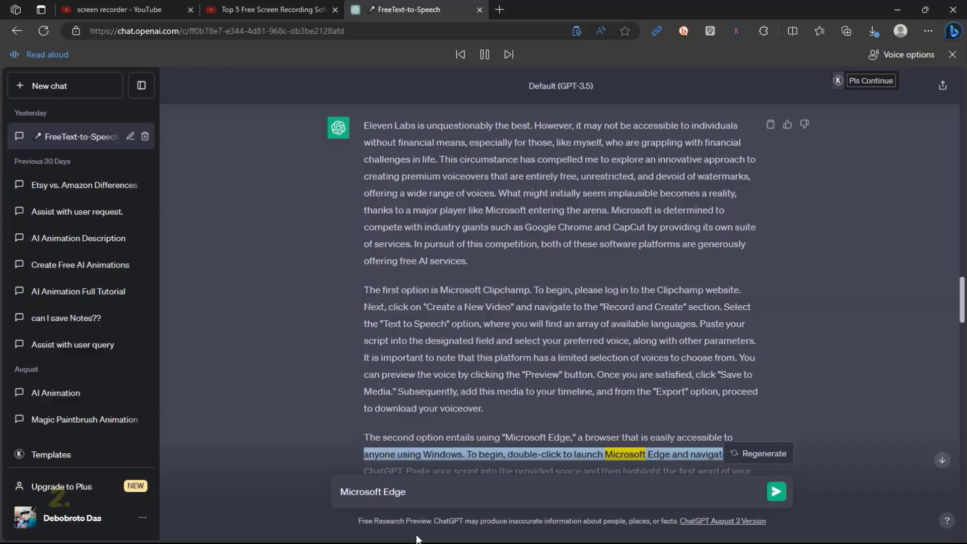
right_click(161, 516)
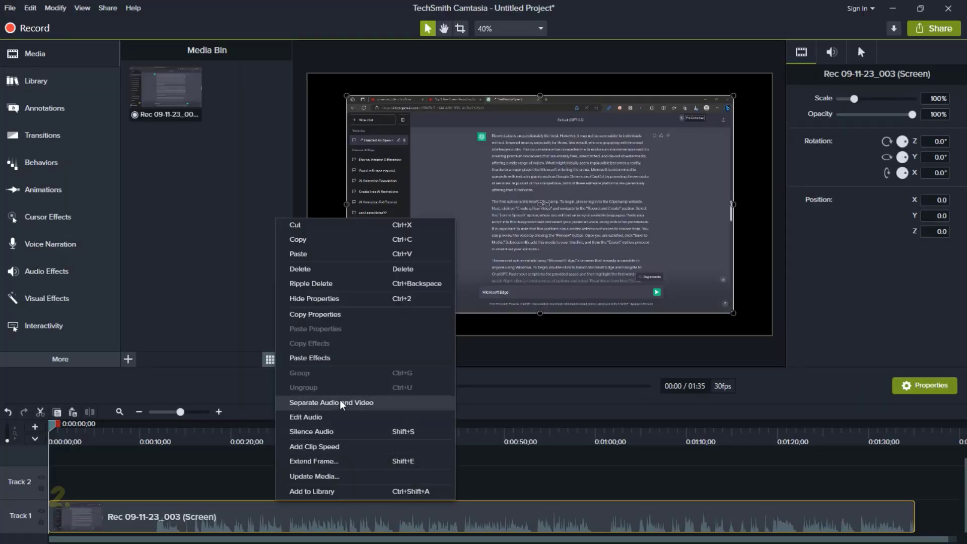
Separate the clip's audio from video and produce it as Audio.m4a.
left_click(331, 402)
type("Audio")
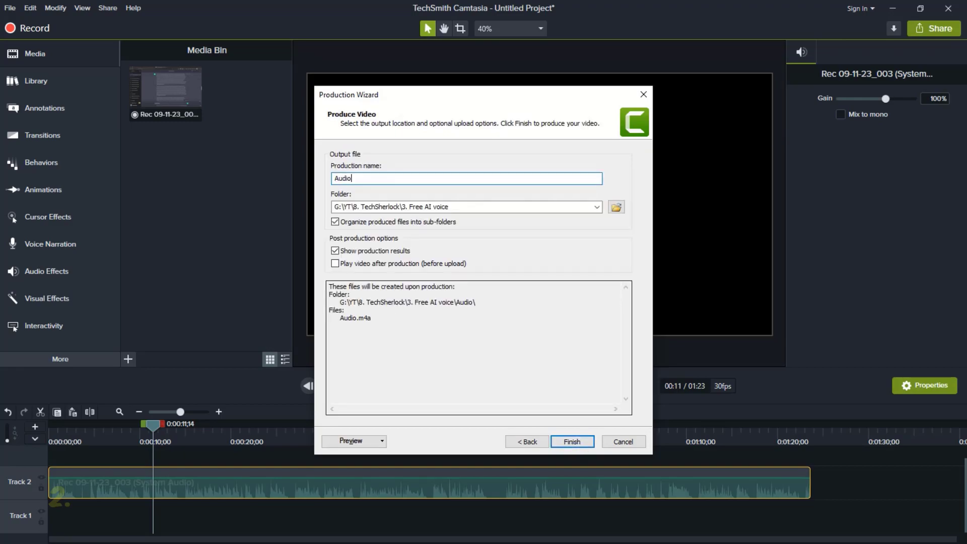
left_click(570, 441)
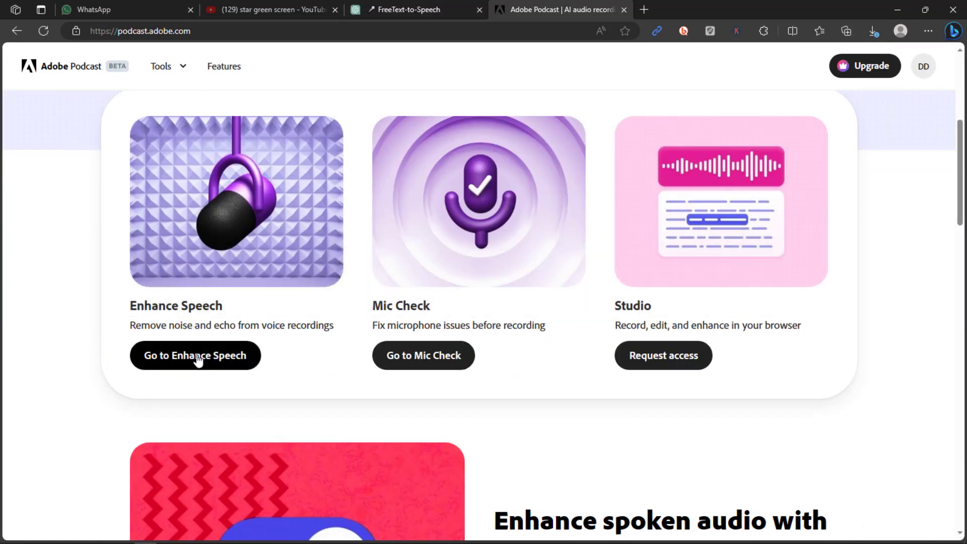
Enhance the uploaded speech in Adobe Podcast and download Audio Trial (enhanced).wav.
left_click(195, 355)
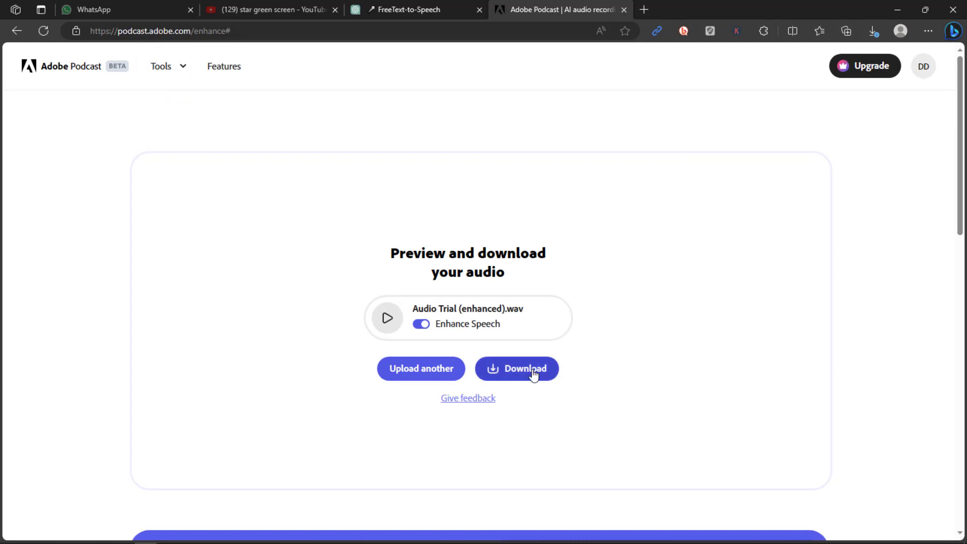
left_click(523, 369)
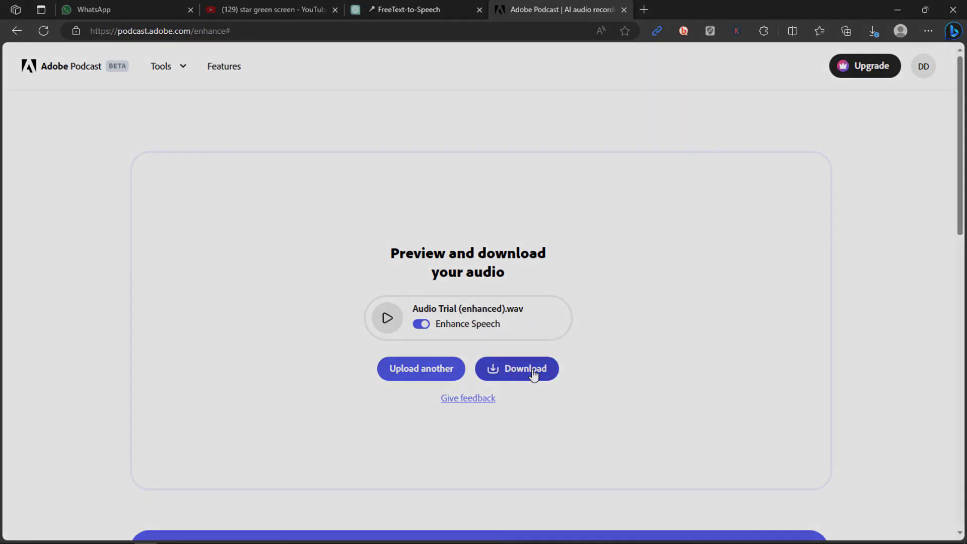